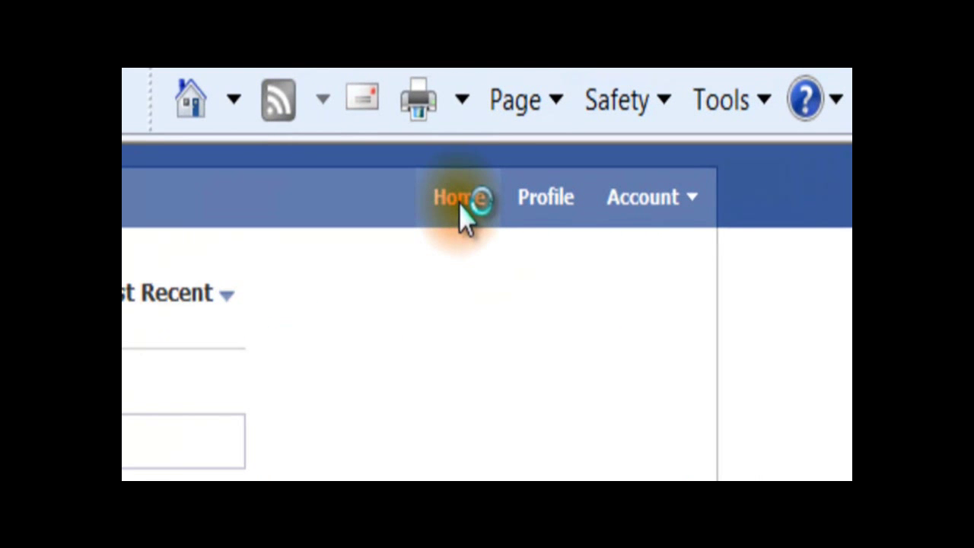
Start a blank Create an Event form from the home page's Events section.
{"action": "left_click", "coordinate": [464, 197]}
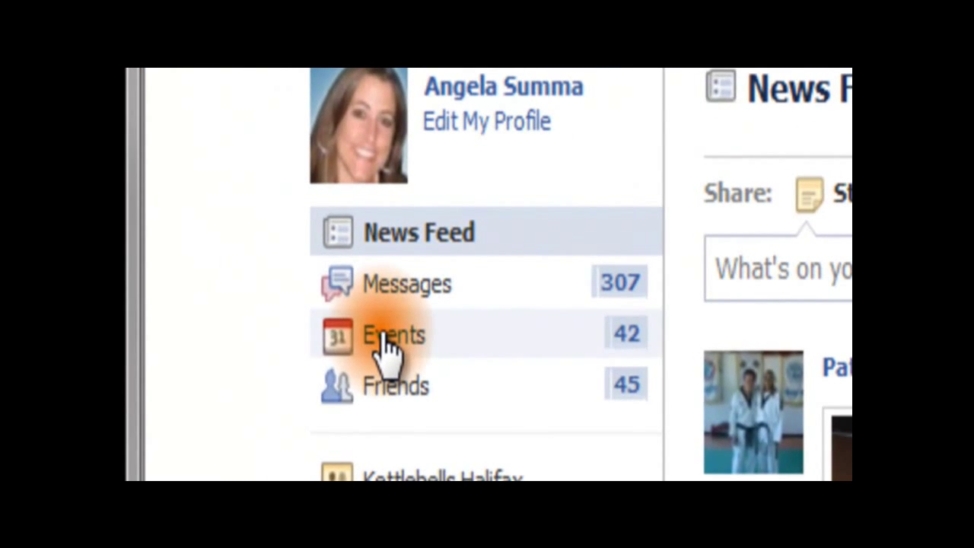
{"action": "left_click", "coordinate": [393, 334]}
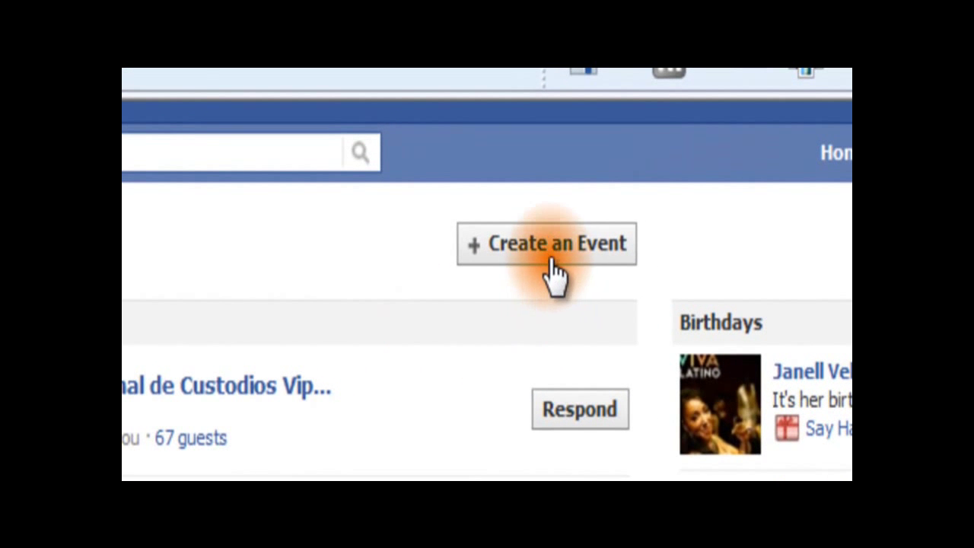
{"action": "left_click", "coordinate": [546, 244]}
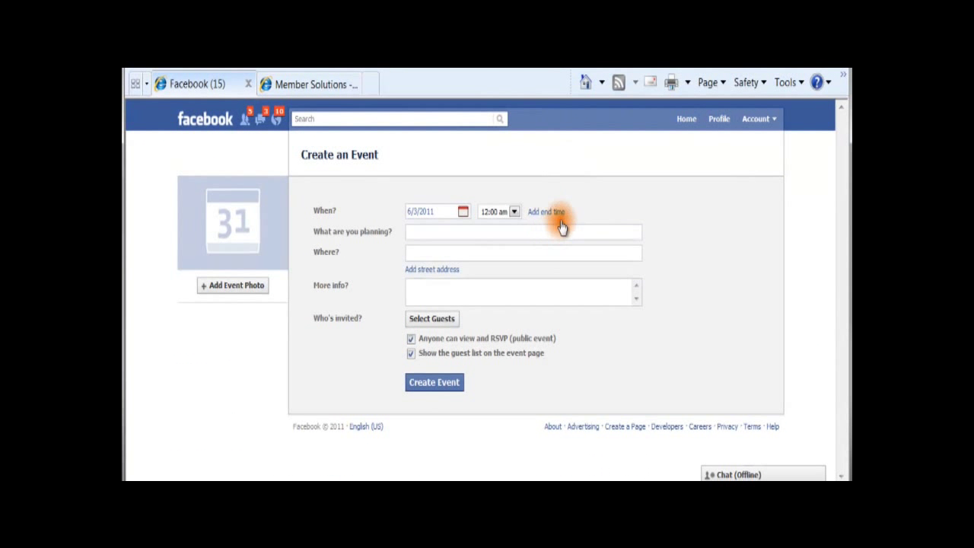
{"action": "mouse_move", "coordinate": [604, 213]}
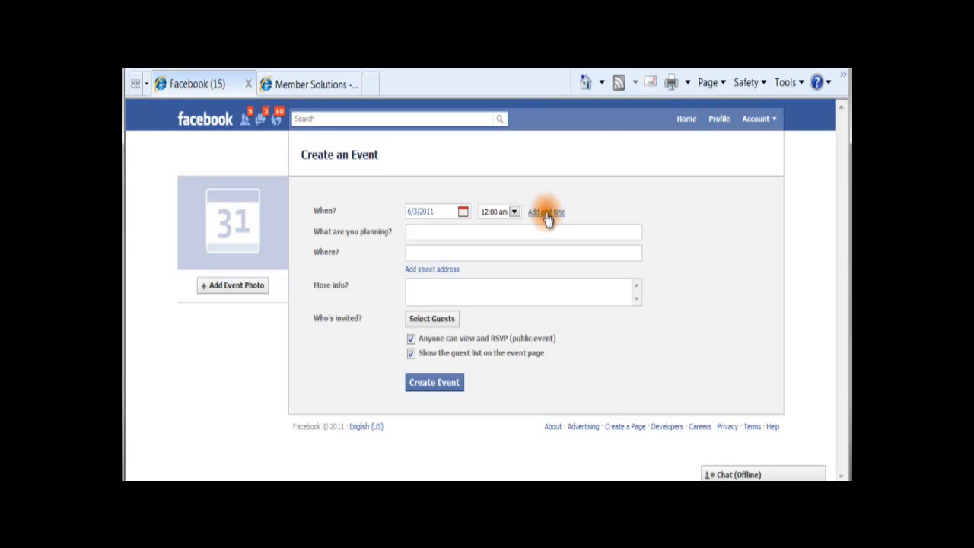
{"action": "mouse_move", "coordinate": [537, 234]}
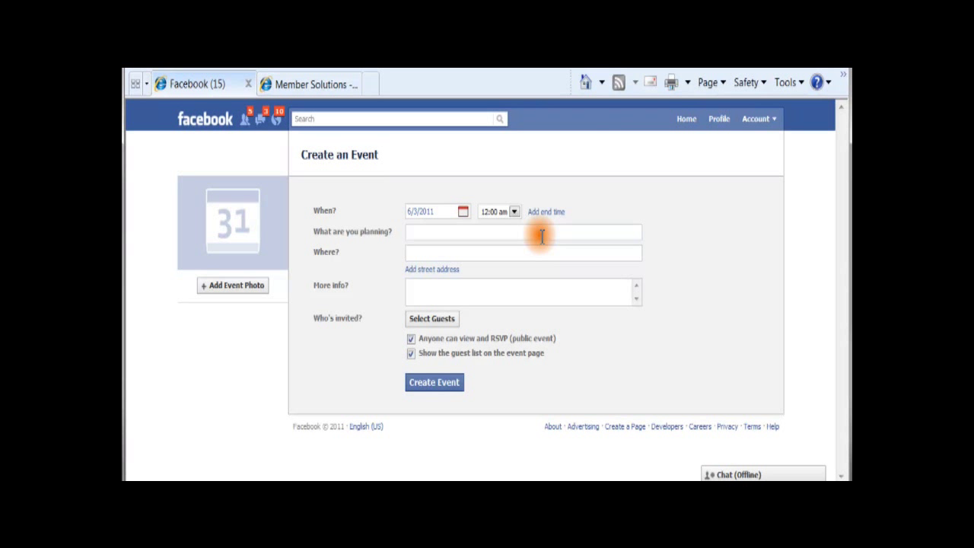
{"action": "mouse_move", "coordinate": [448, 256]}
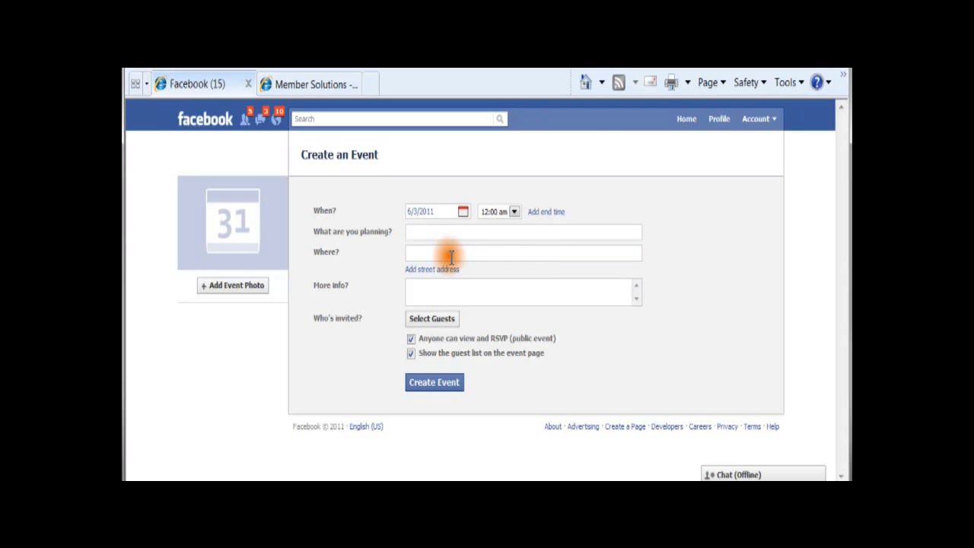
{"action": "mouse_move", "coordinate": [477, 295]}
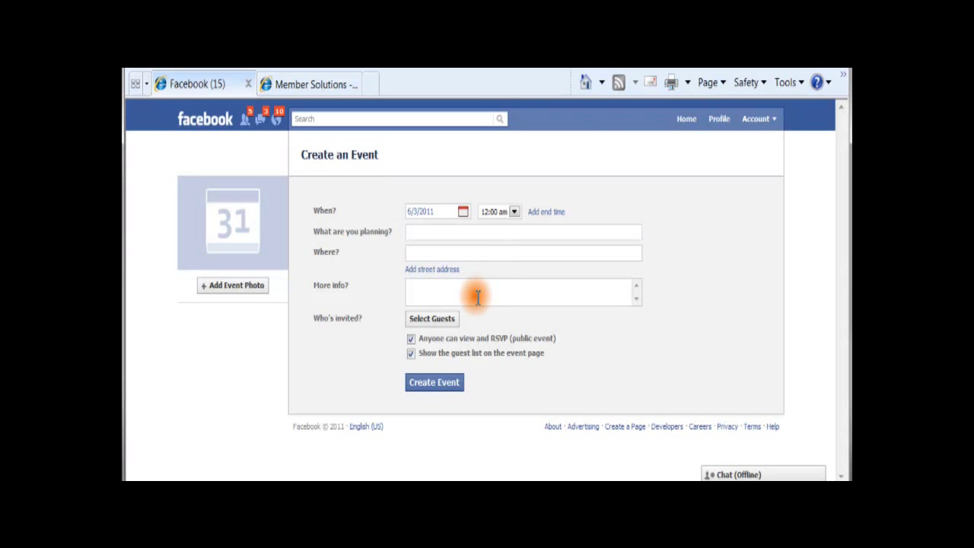
{"action": "mouse_move", "coordinate": [528, 297]}
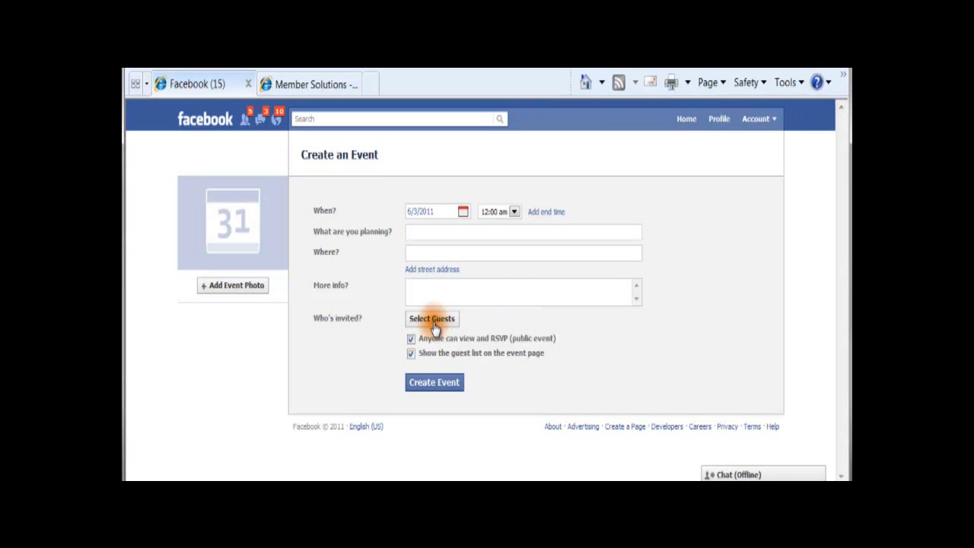
{"action": "left_click", "coordinate": [432, 319]}
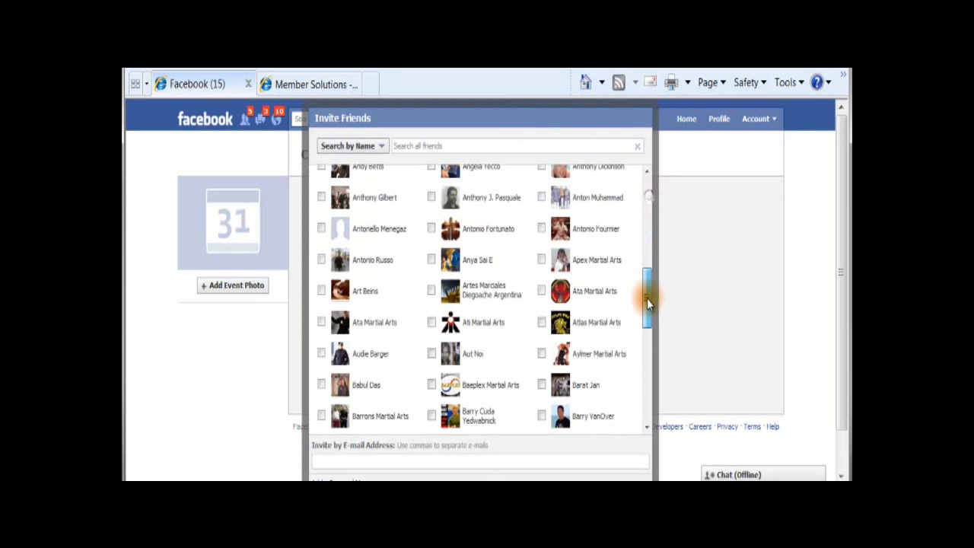
{"action": "scroll", "scroll_direction": "down", "scroll_amount": 3}
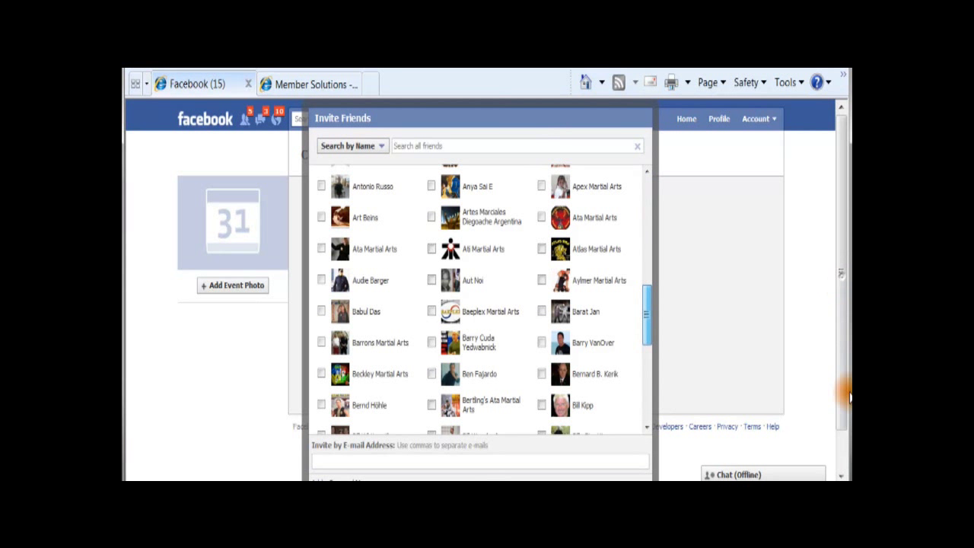
{"action": "scroll", "scroll_direction": "down", "scroll_amount": 3}
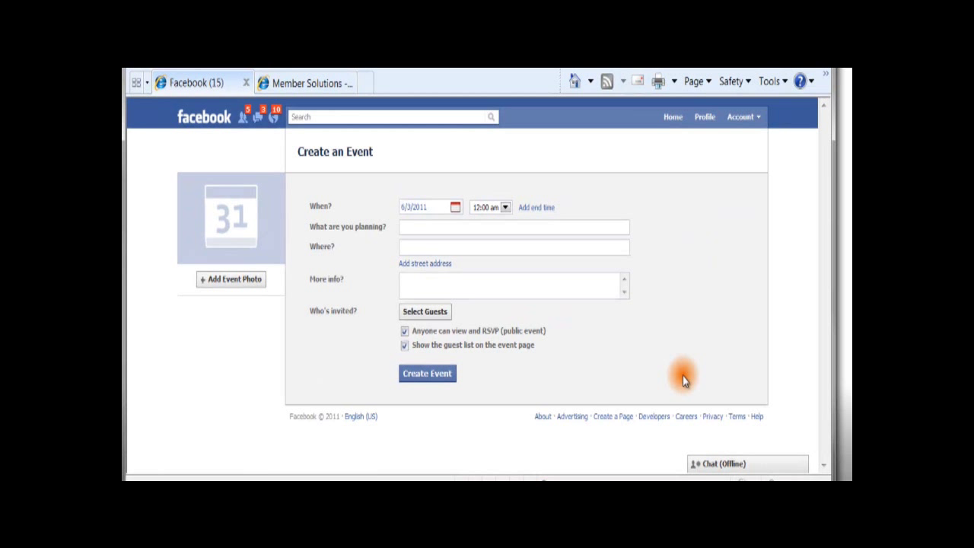
{"action": "mouse_move", "coordinate": [479, 190]}
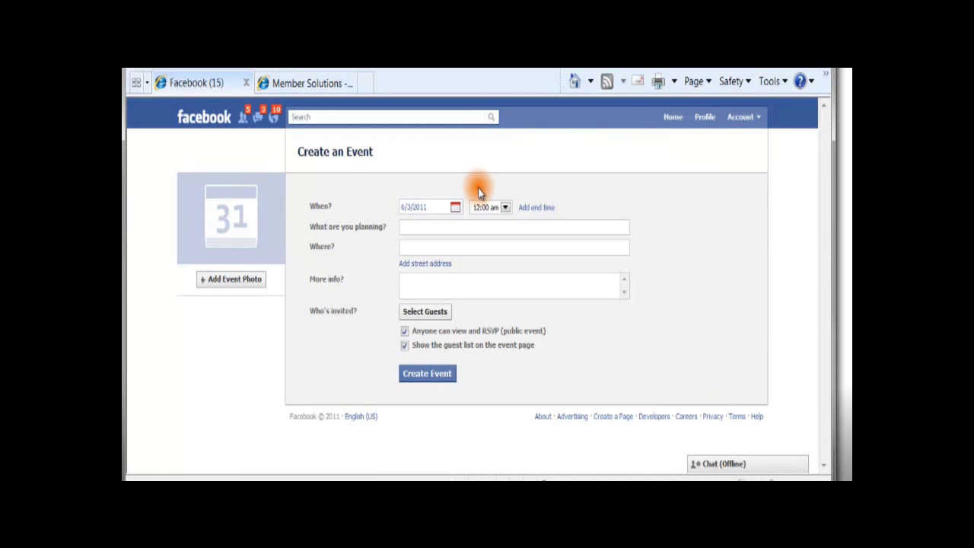
{"action": "mouse_move", "coordinate": [496, 290]}
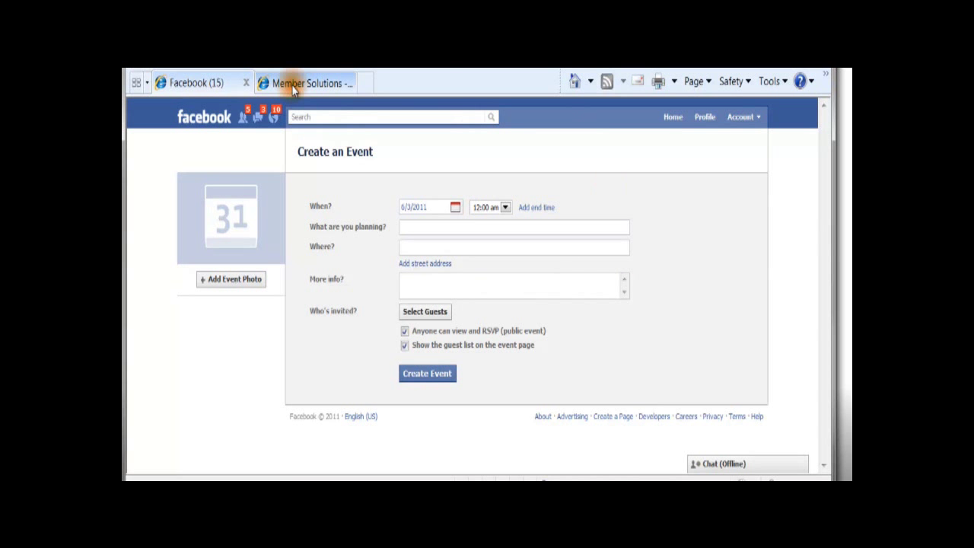
Find the Krav Maga Seminar form's registration link on its Marketing settings page.
{"action": "left_click", "coordinate": [307, 82]}
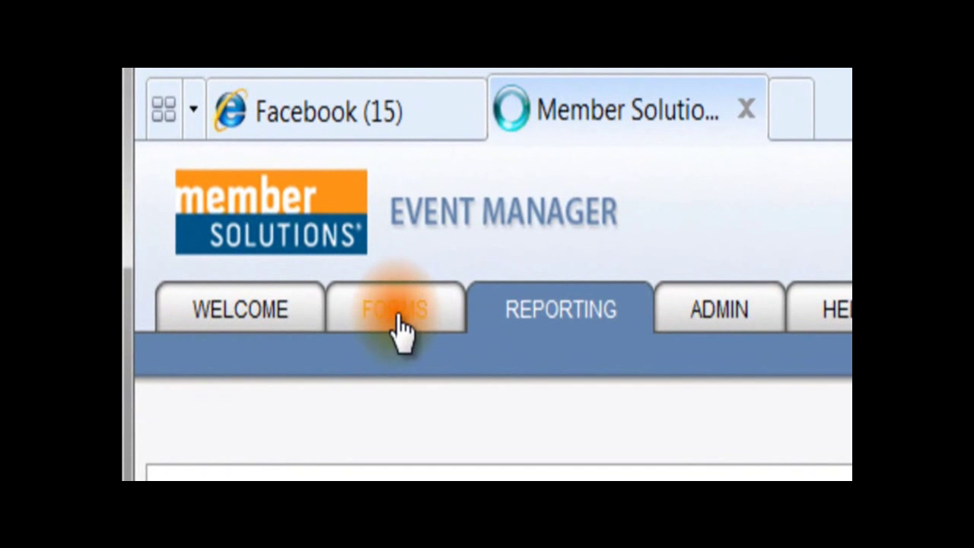
{"action": "left_click", "coordinate": [391, 310]}
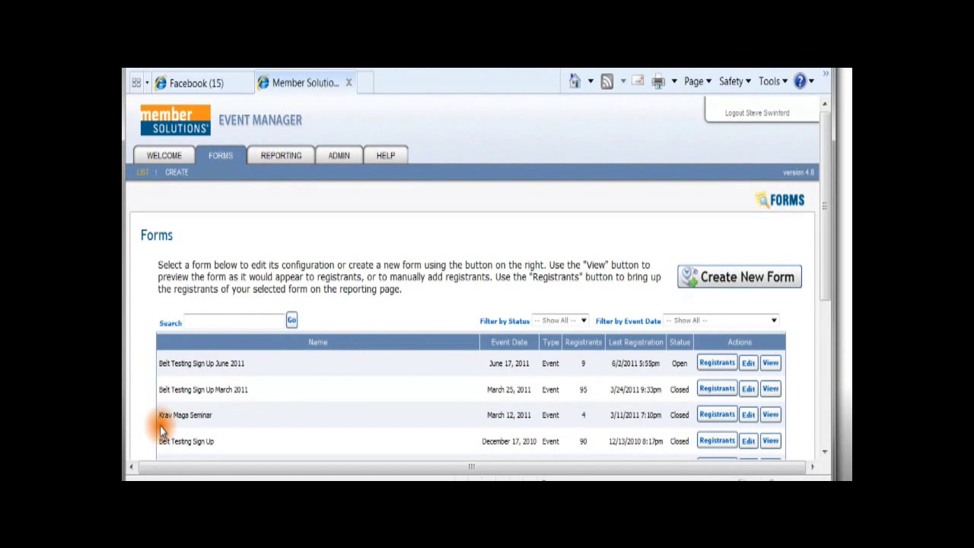
{"action": "mouse_move", "coordinate": [213, 424]}
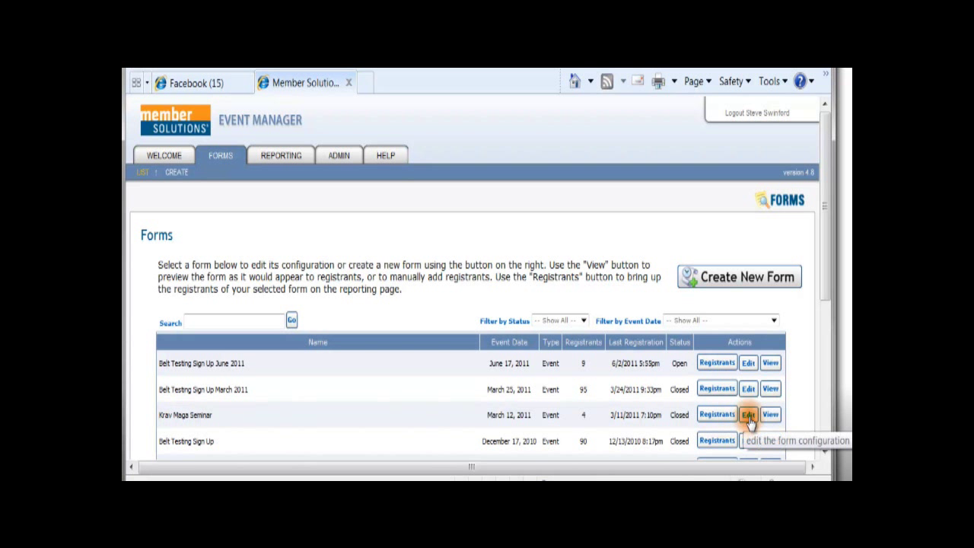
{"action": "left_click", "coordinate": [749, 414]}
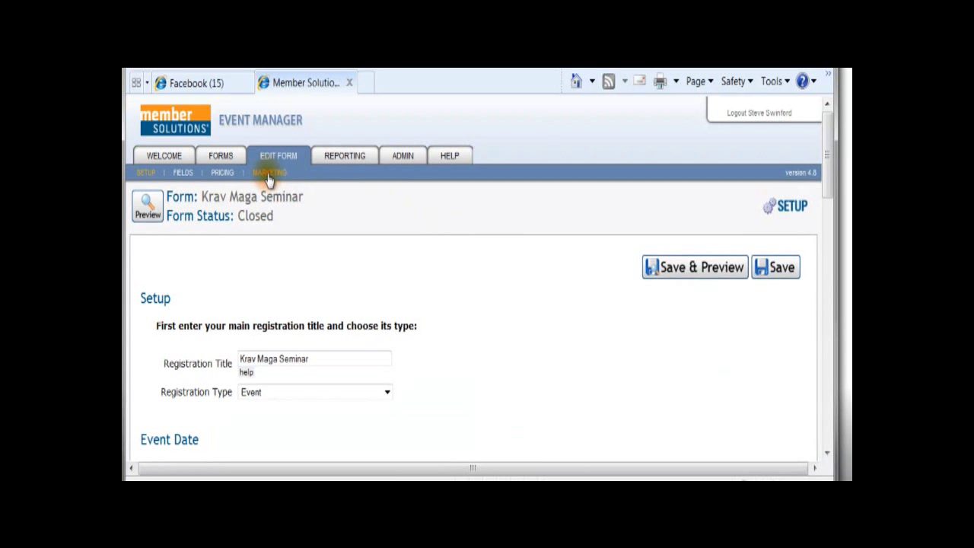
{"action": "left_click", "coordinate": [268, 174]}
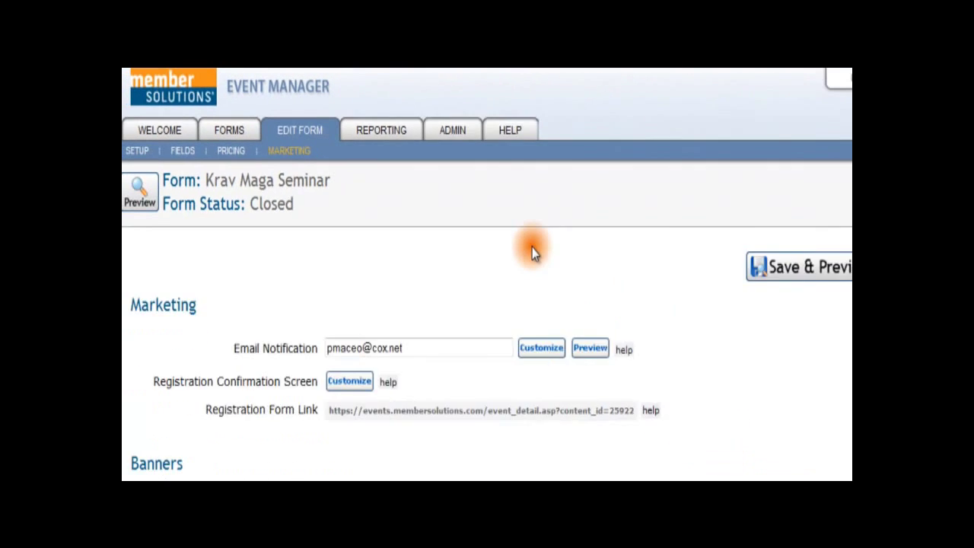
{"action": "scroll", "scroll_direction": "down", "scroll_amount": 3}
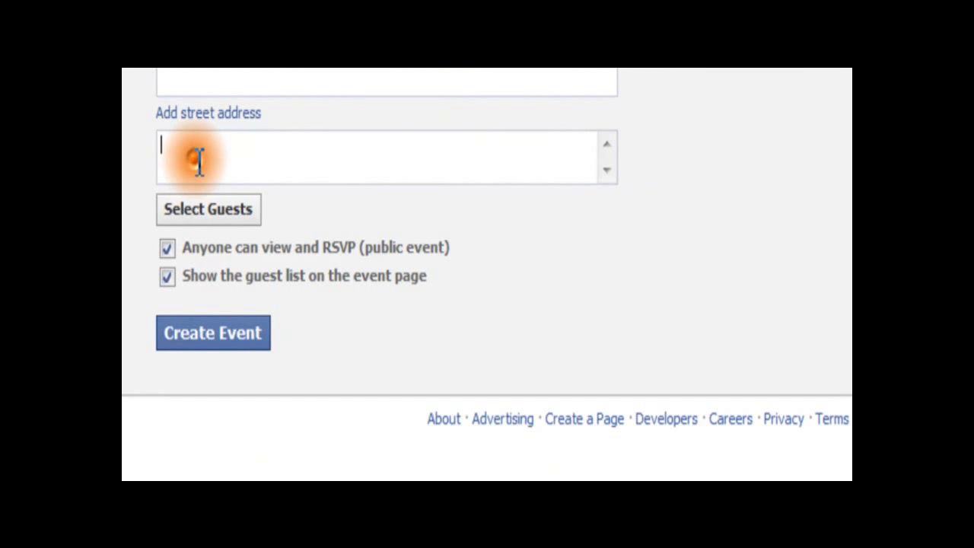
Enter 'Click here to register:' with the Event Manager event_detail URL into More info.
{"action": "type", "text": "Click here to register:  https://events.membersolutions.com/event_detail.asp?content_id=25922"}
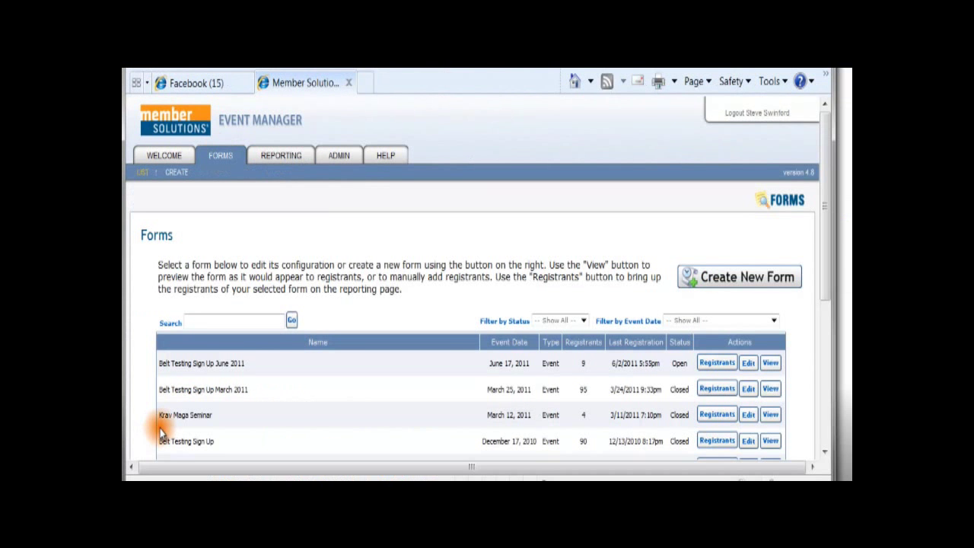
{"action": "mouse_move", "coordinate": [217, 423]}
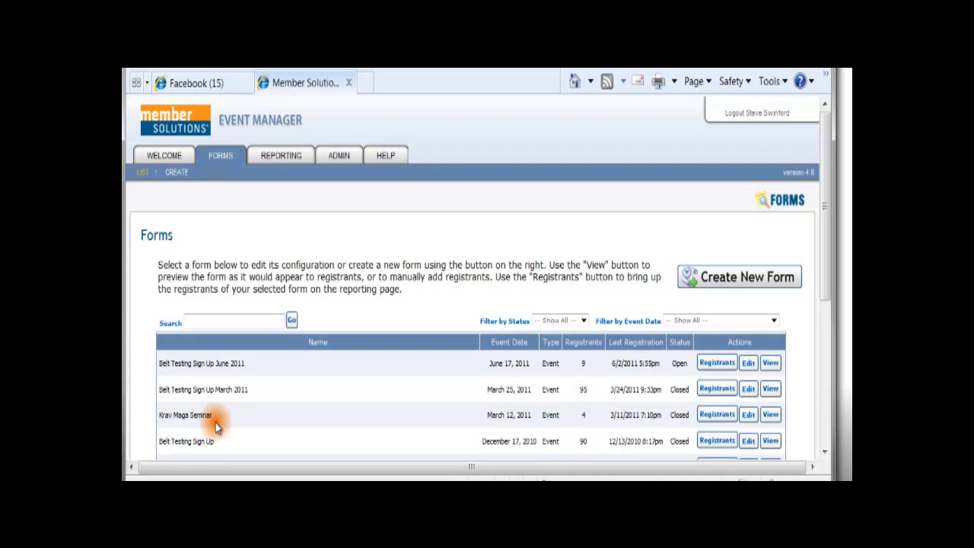
{"action": "mouse_move", "coordinate": [597, 426]}
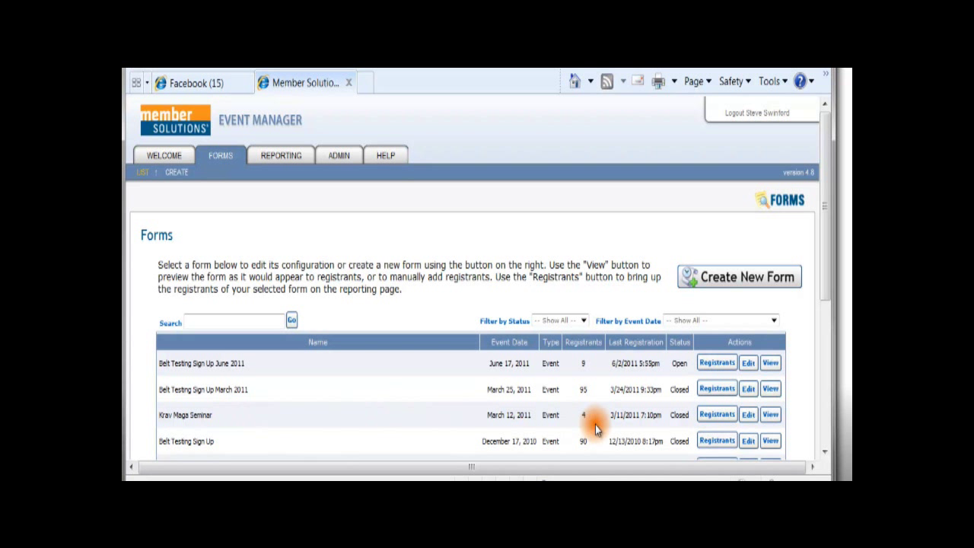
{"action": "mouse_move", "coordinate": [658, 429]}
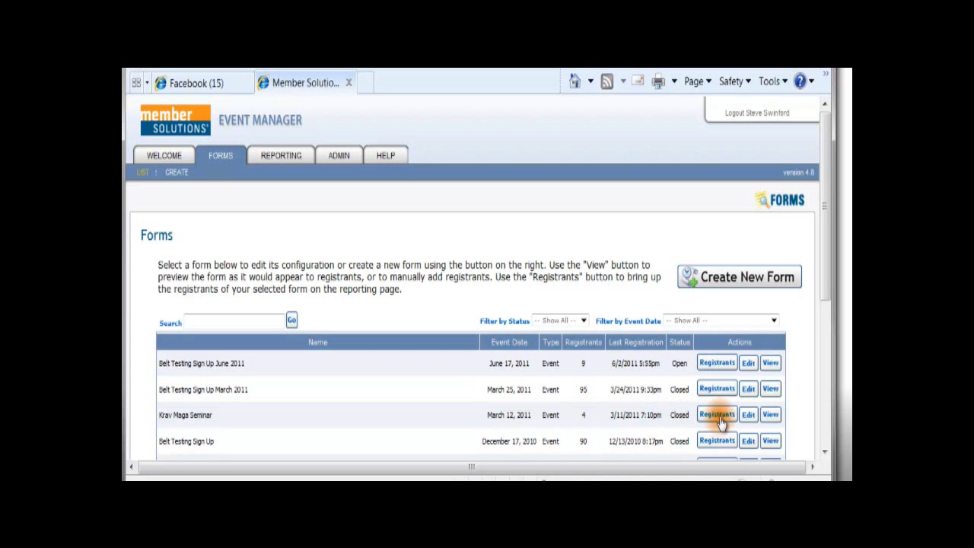
Show the Registrants report for the Krav Maga Seminar form.
{"action": "left_click", "coordinate": [715, 414]}
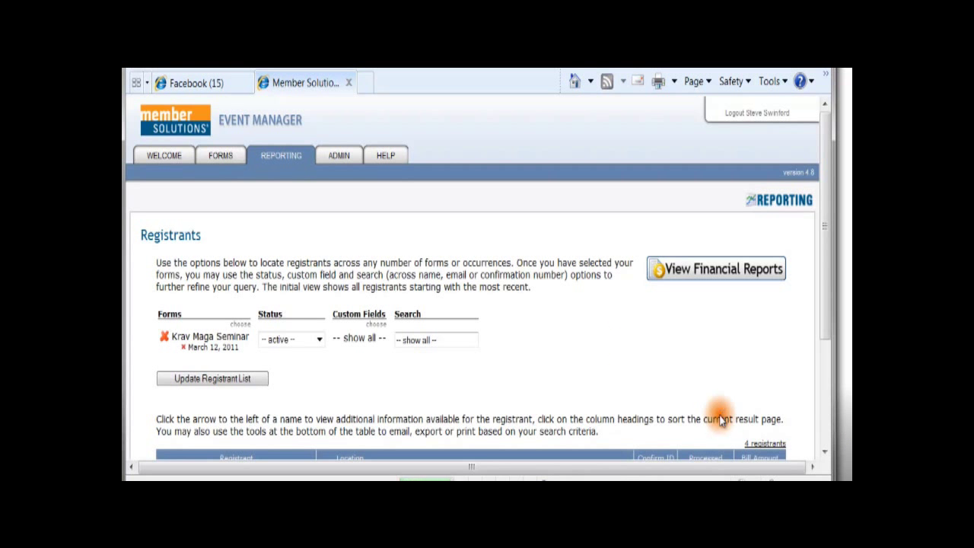
Review the four Krav Maga Seminar registrants with confirmation IDs and $75.00 amounts.
{"action": "scroll", "scroll_direction": "down", "scroll_amount": 3}
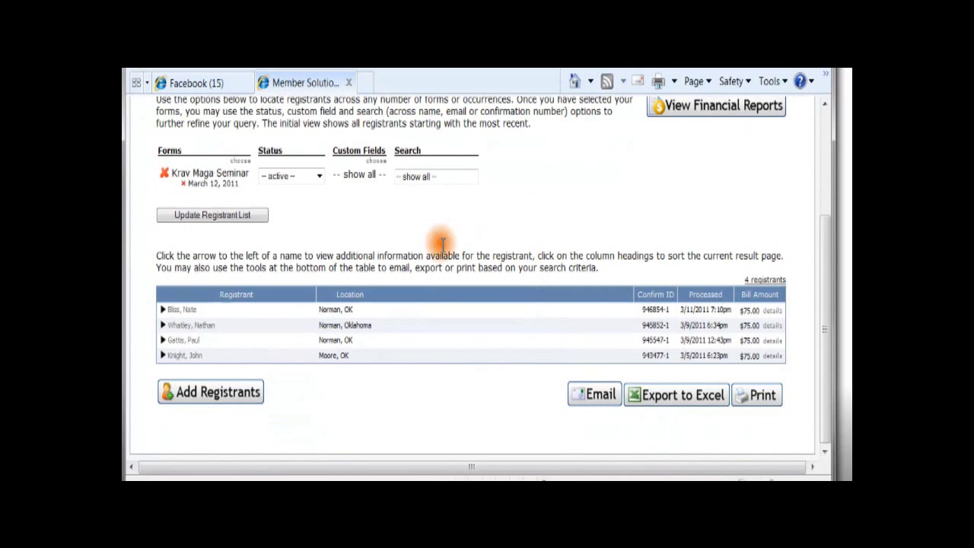
{"action": "mouse_move", "coordinate": [455, 420]}
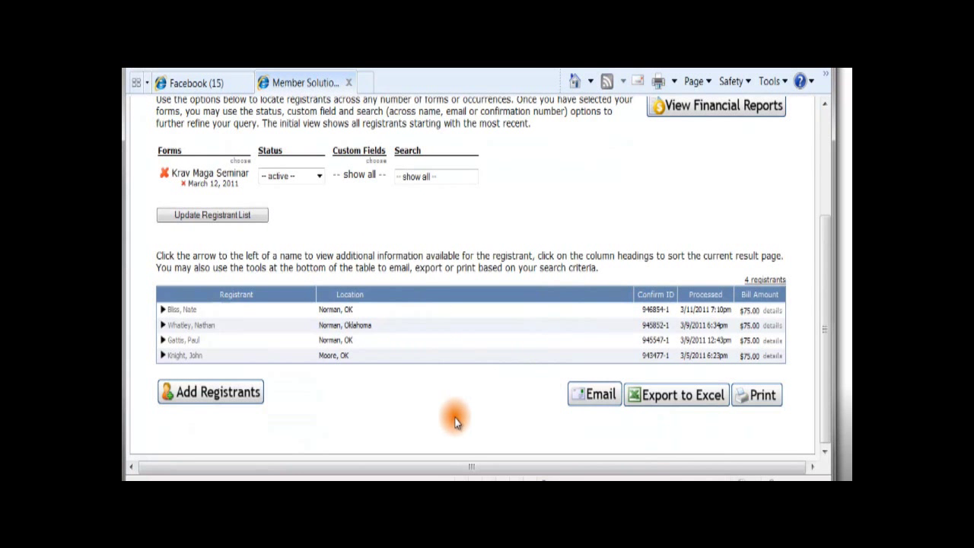
{"action": "mouse_move", "coordinate": [161, 309]}
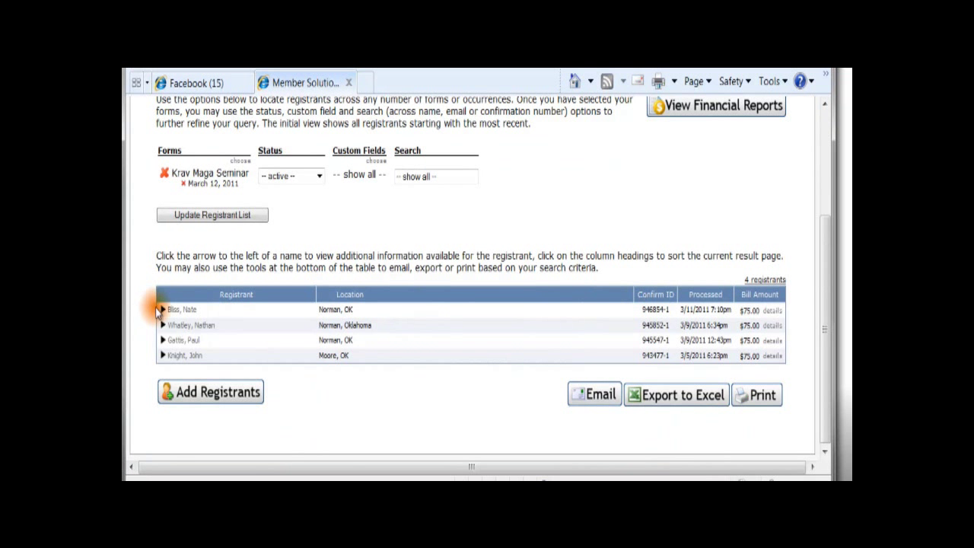
{"action": "mouse_move", "coordinate": [468, 324]}
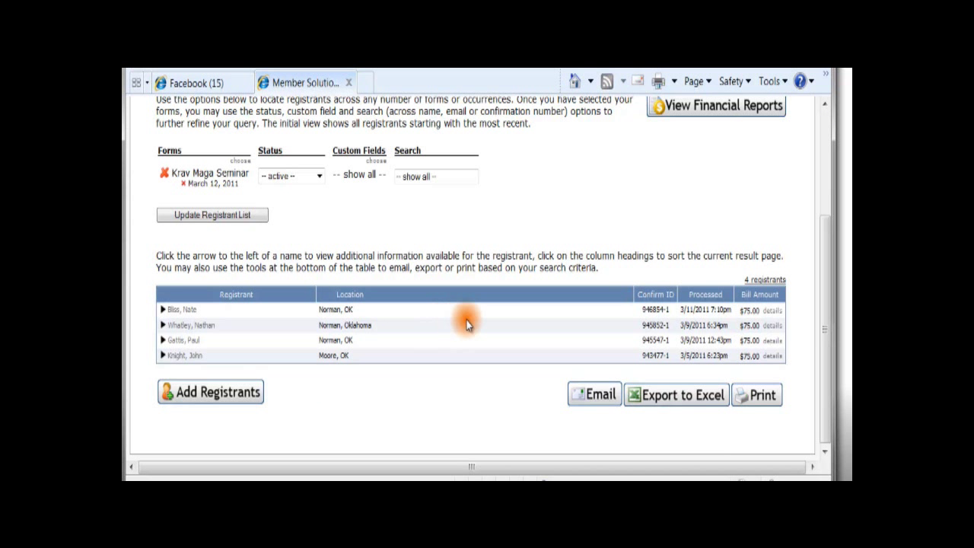
{"action": "mouse_move", "coordinate": [731, 312]}
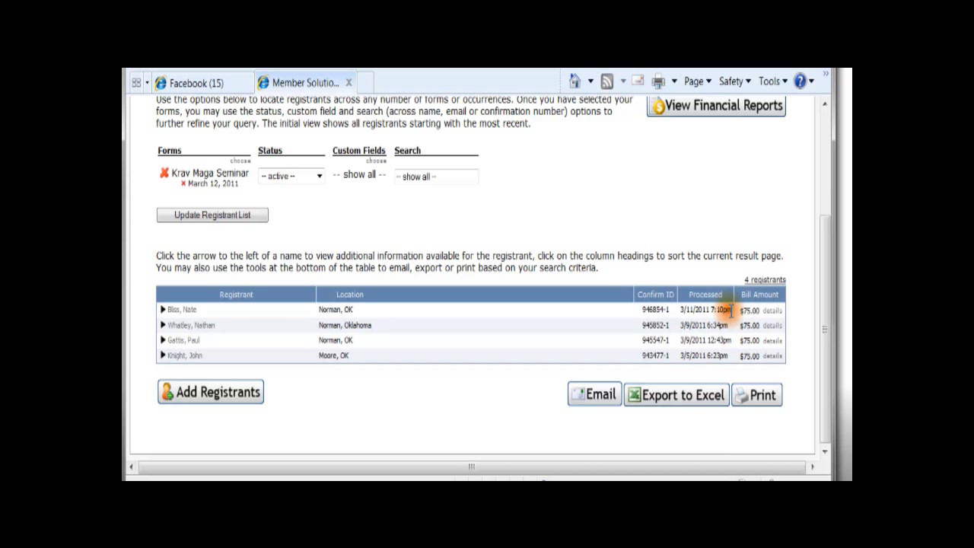
{"action": "mouse_move", "coordinate": [799, 326]}
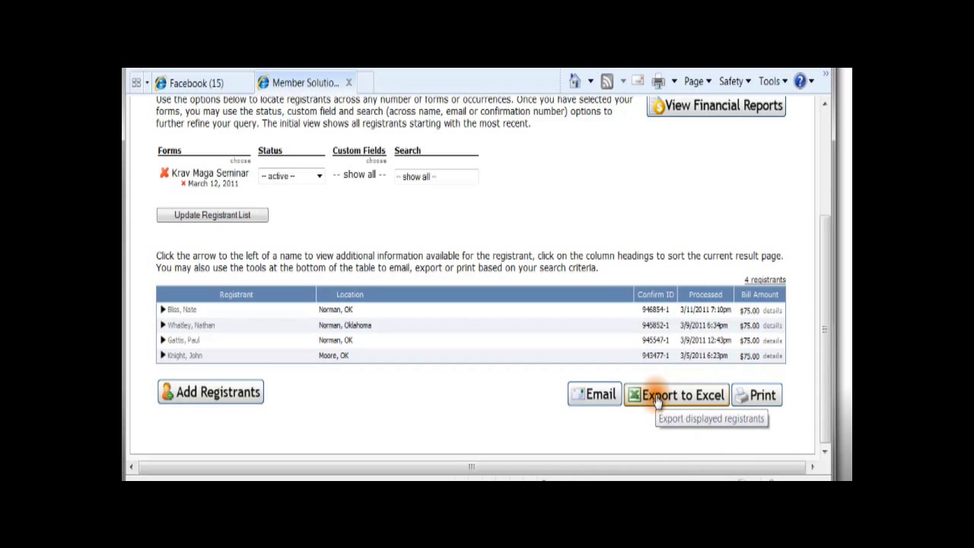
{"action": "mouse_move", "coordinate": [773, 394]}
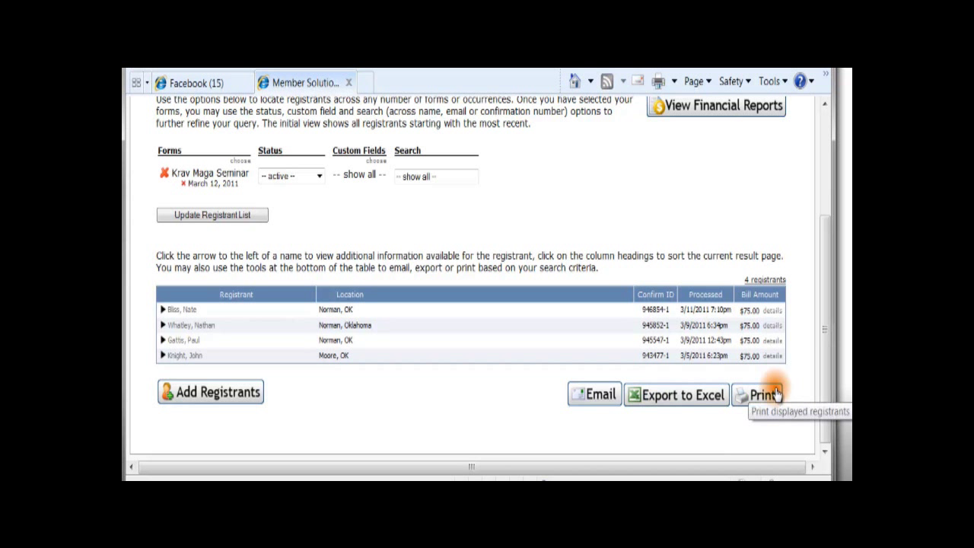
{"action": "mouse_move", "coordinate": [591, 396]}
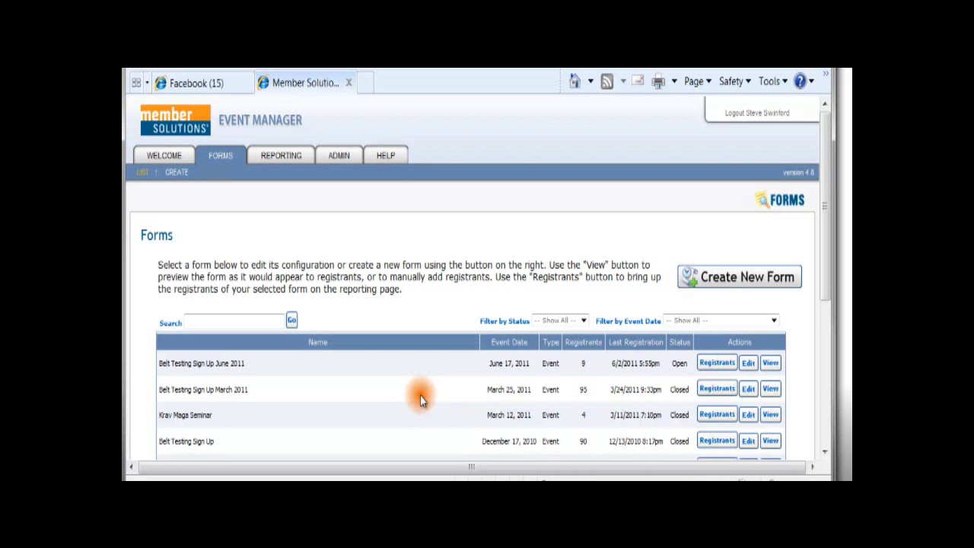
{"action": "scroll", "scroll_direction": "down", "scroll_amount": 3}
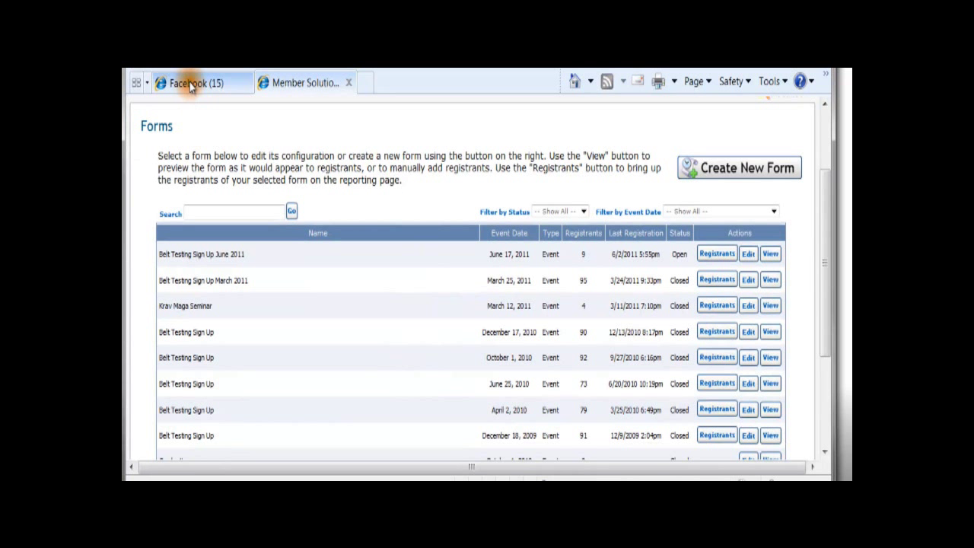
{"action": "left_click", "coordinate": [190, 82]}
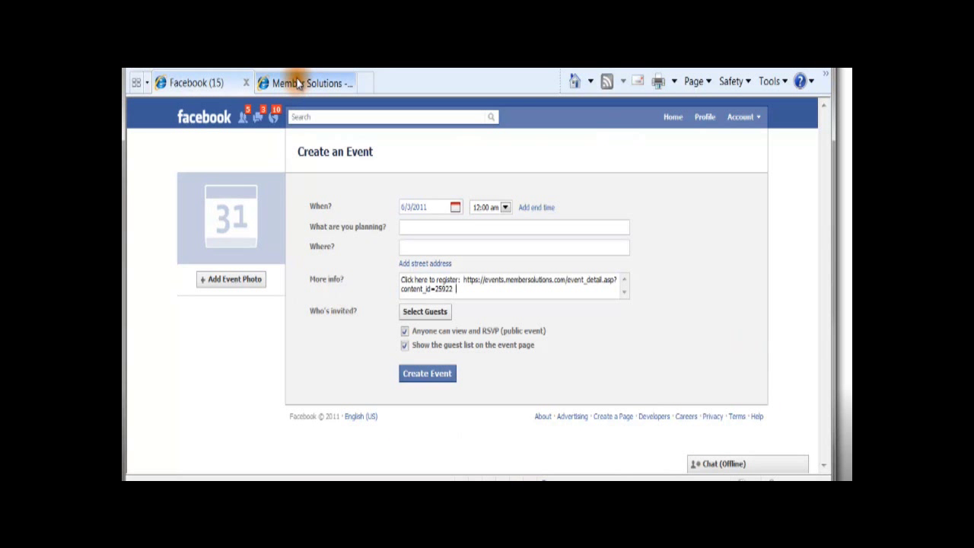
{"action": "left_click", "coordinate": [304, 82]}
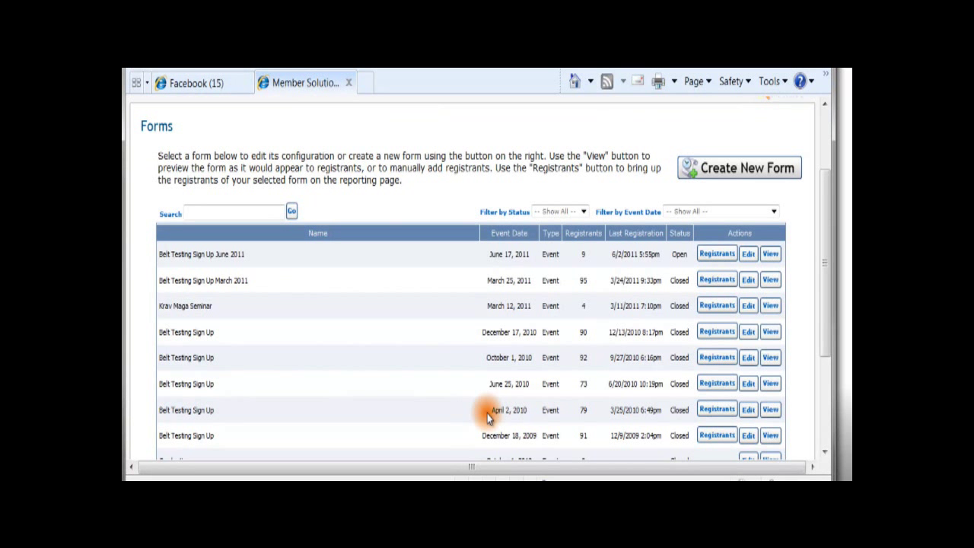
{"action": "mouse_move", "coordinate": [432, 458]}
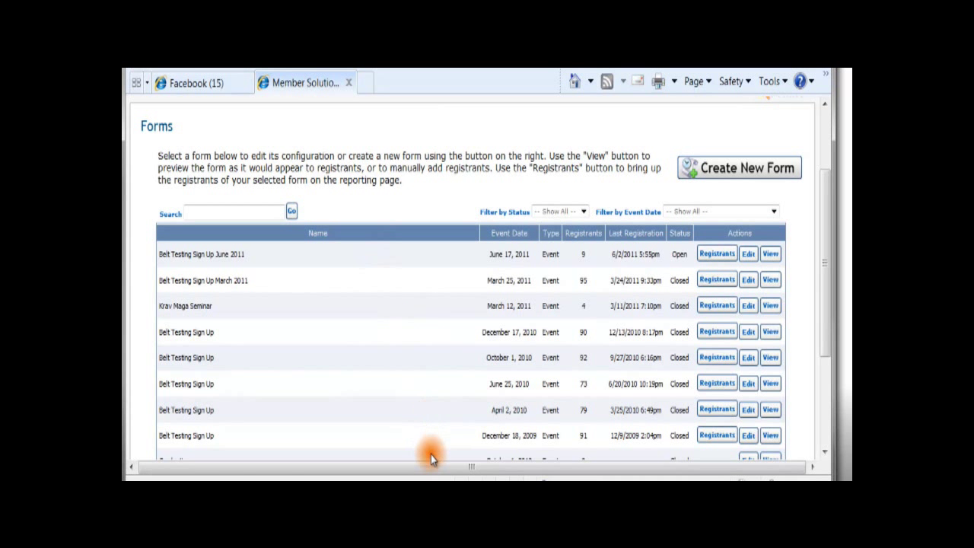
{"action": "mouse_move", "coordinate": [411, 414]}
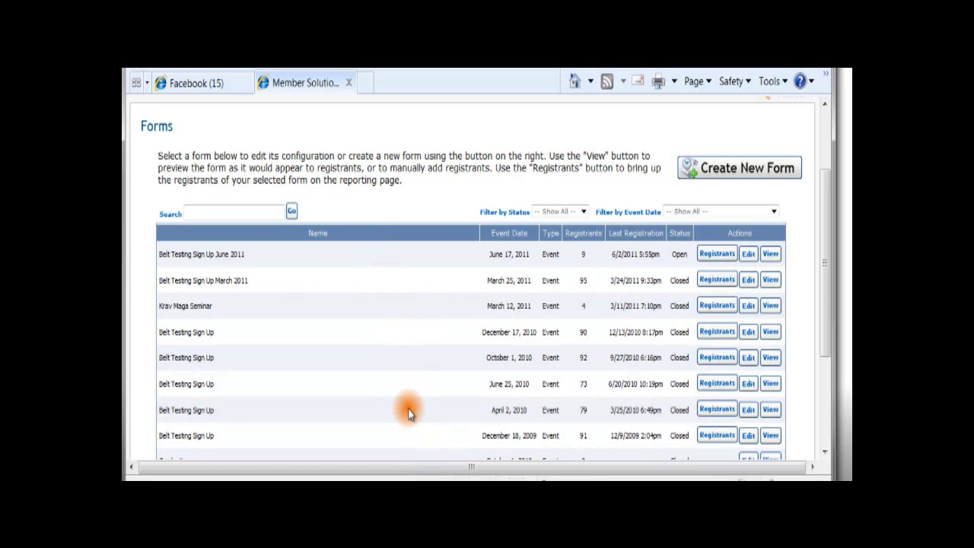